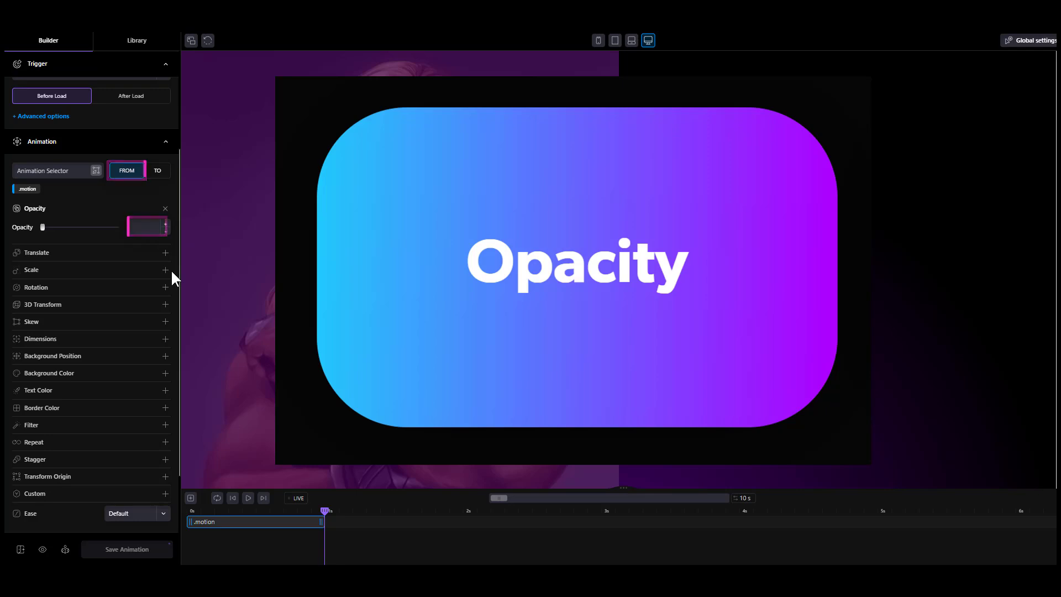
- Set Opacity to 0 and add a Translate with Y 50% on the .motion headline
{"action": "left_click", "coordinate": [156, 169]}
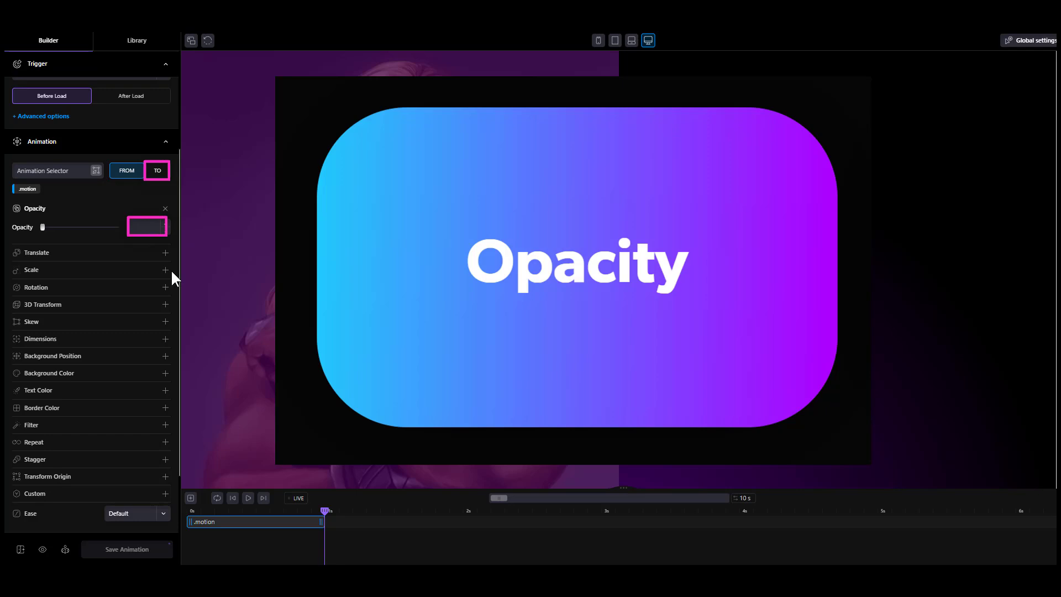
{"action": "left_click", "coordinate": [127, 169]}
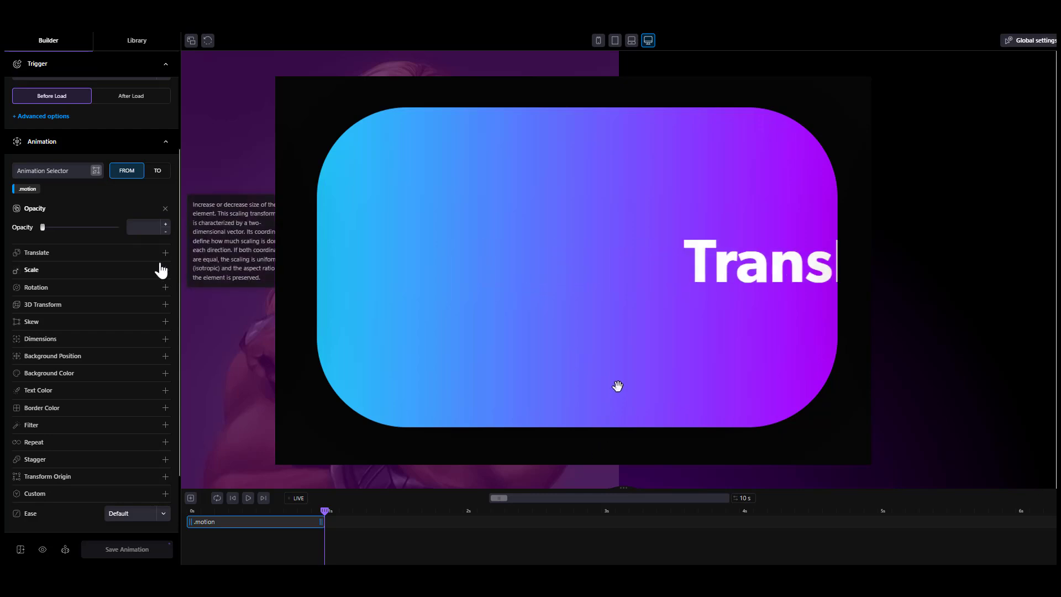
{"action": "left_click", "coordinate": [165, 252]}
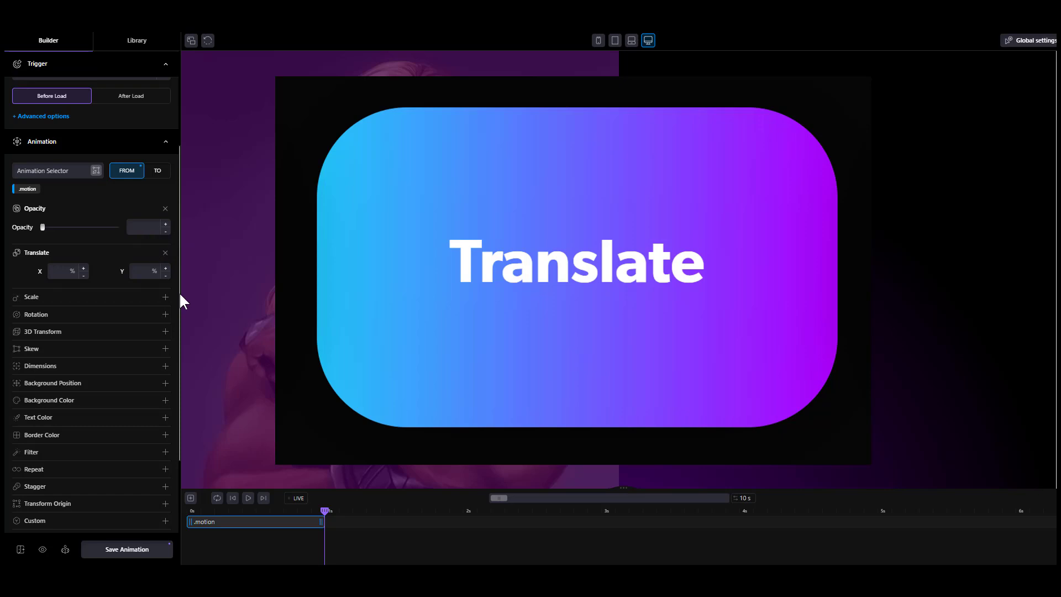
{"action": "type", "text": "50"}
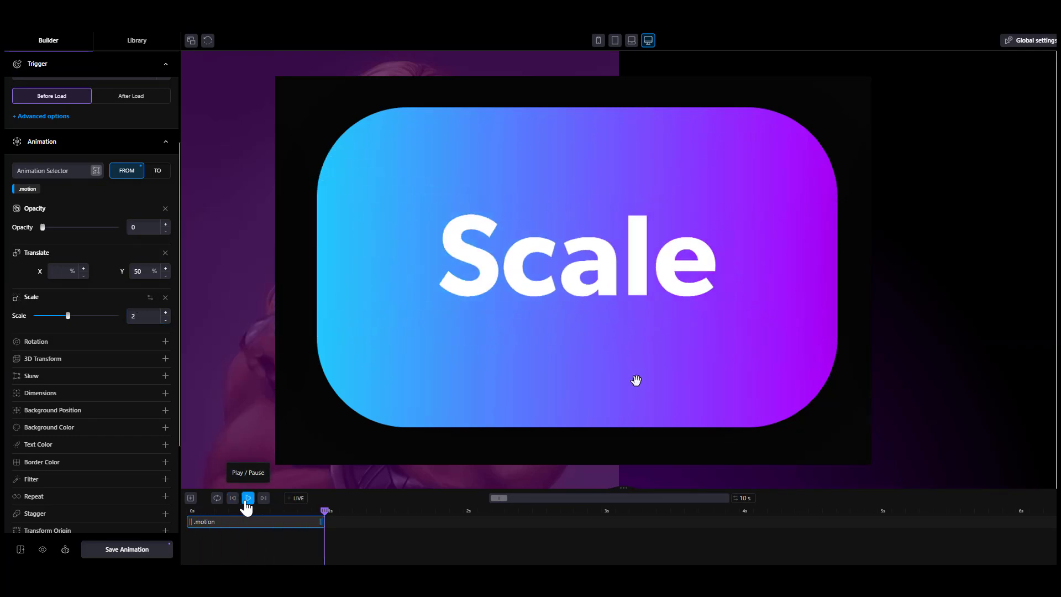
- Preview the animation and set the headline's starting Scale to 2
{"action": "left_click", "coordinate": [247, 498]}
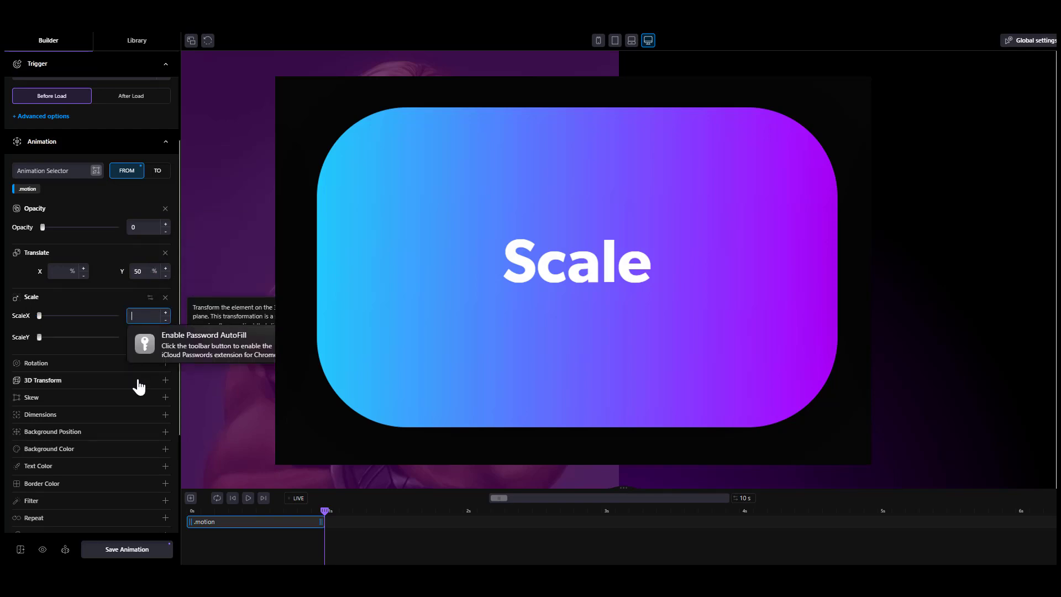
{"action": "type", "text": "2"}
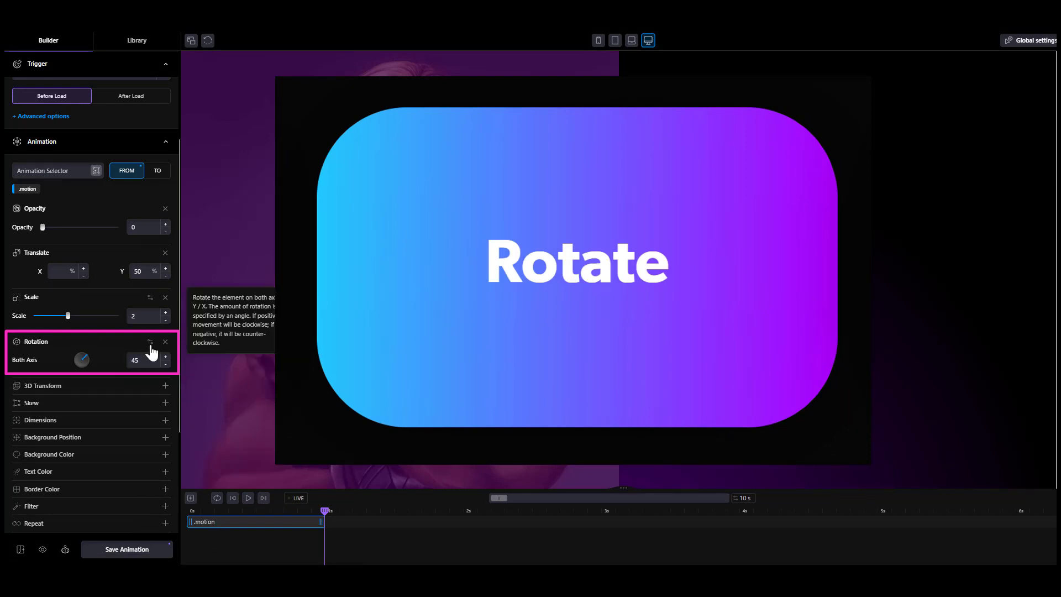
- Split Rotation into separate axes, set 45 degrees, and preview the result
{"action": "left_click", "coordinate": [151, 341]}
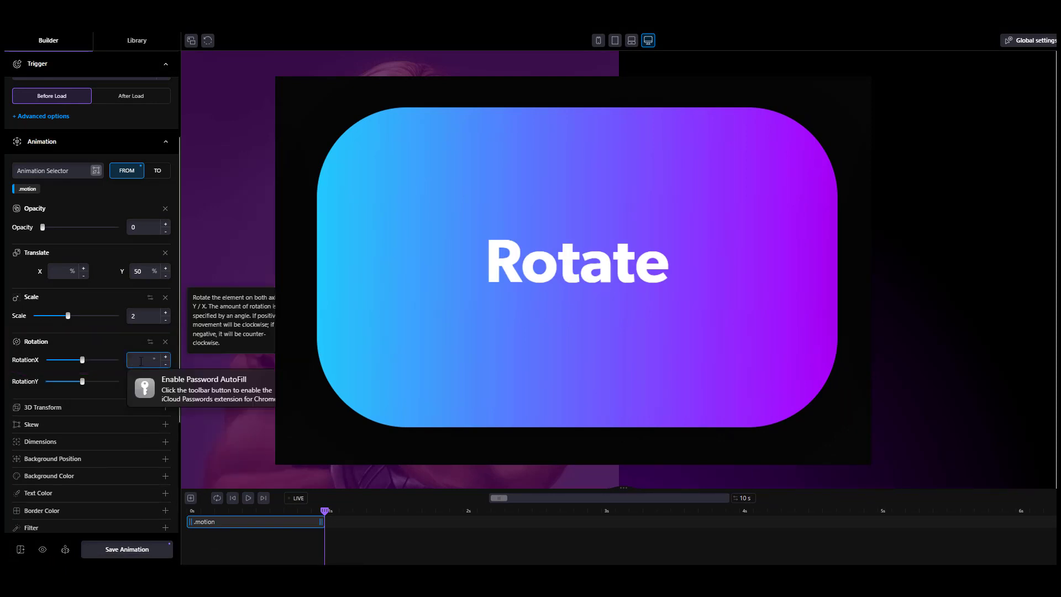
{"action": "type", "text": "45"}
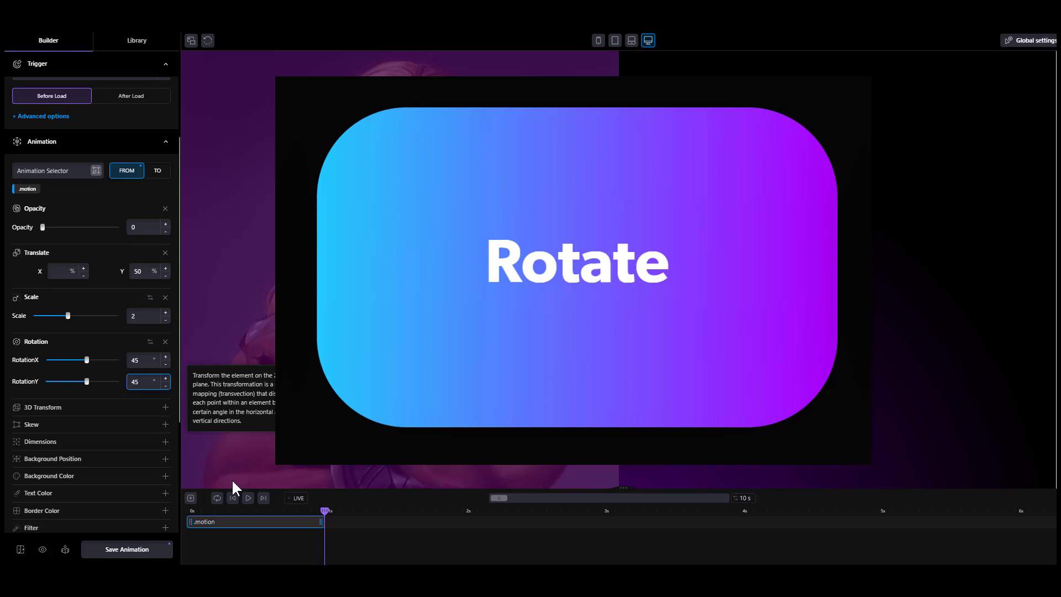
{"action": "left_click", "coordinate": [247, 498]}
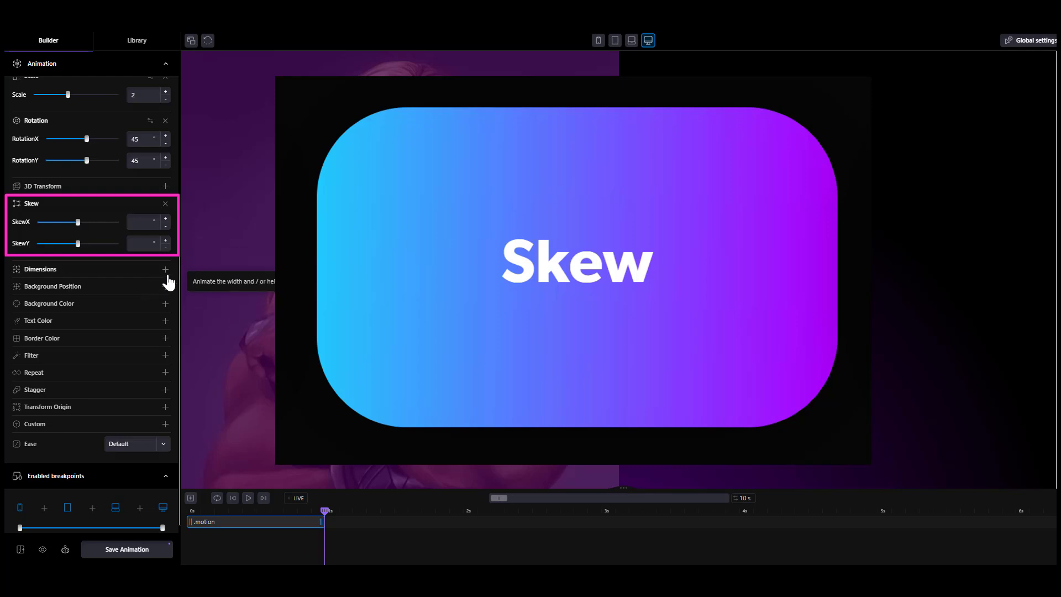
- Add a Dimensions property to the headline's starting state
{"action": "left_click", "coordinate": [164, 269]}
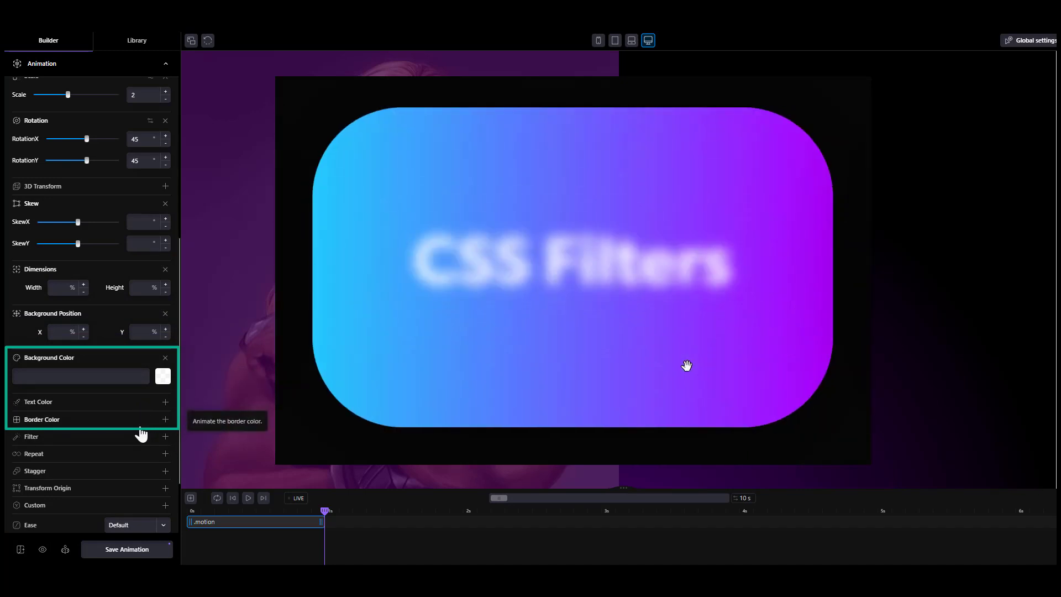
{"action": "mouse_move", "coordinate": [163, 440]}
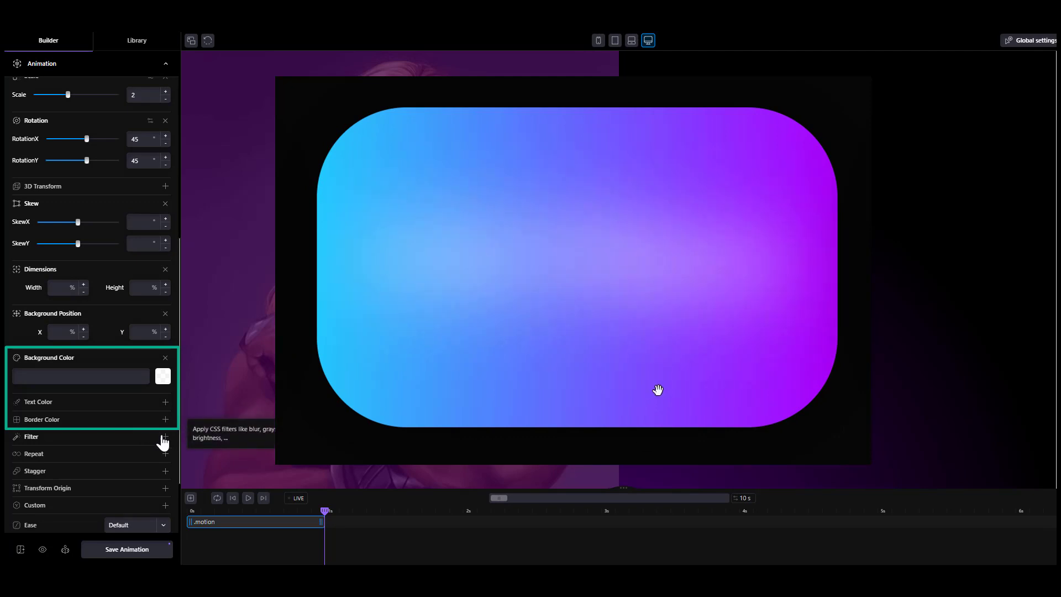
- Add a Filter property to the headline animation
{"action": "left_click", "coordinate": [165, 437]}
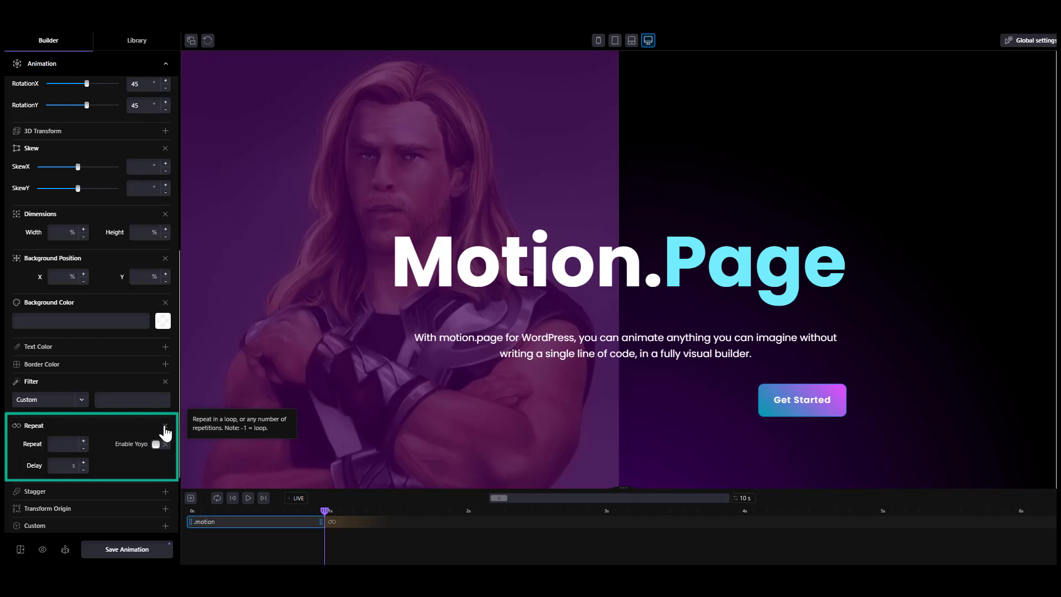
- Set the repeat count, enable yoyo back-and-forth playback, and preview the repeating animation
{"action": "left_click", "coordinate": [248, 497]}
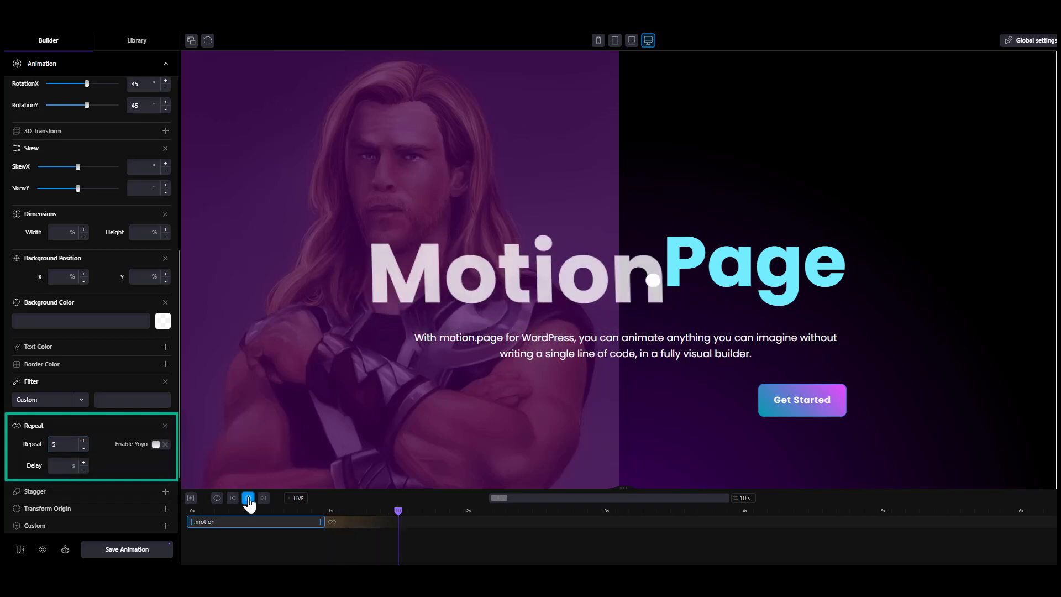
{"action": "left_click", "coordinate": [247, 498]}
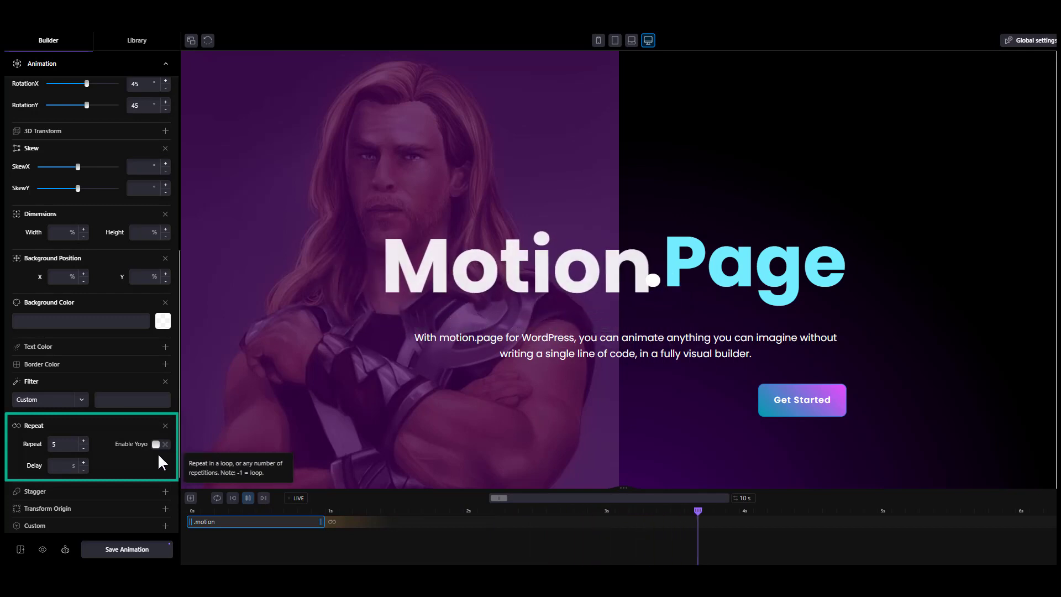
{"action": "left_click", "coordinate": [155, 444]}
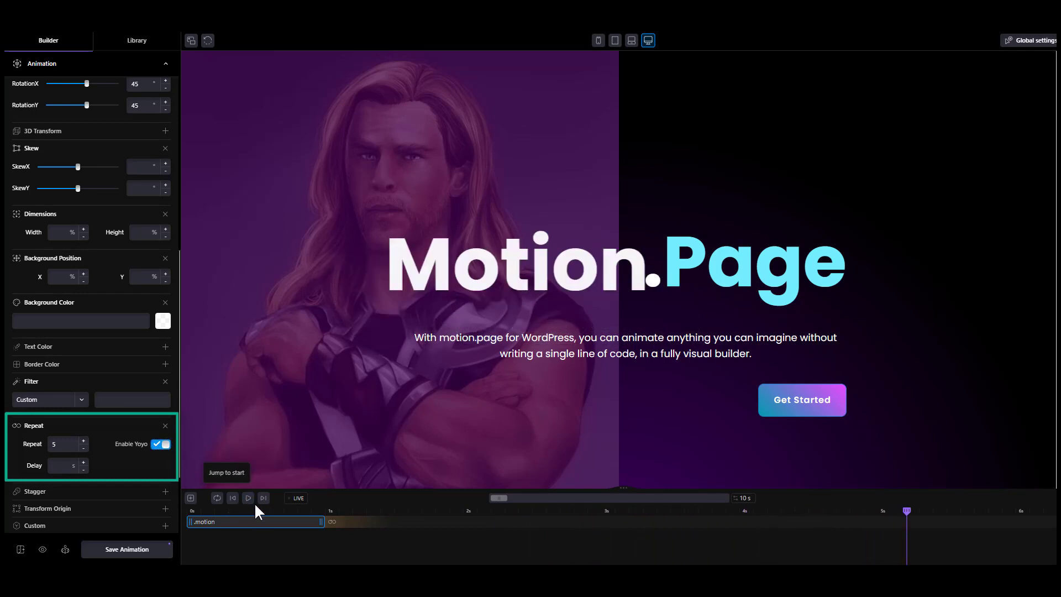
{"action": "left_click", "coordinate": [247, 497]}
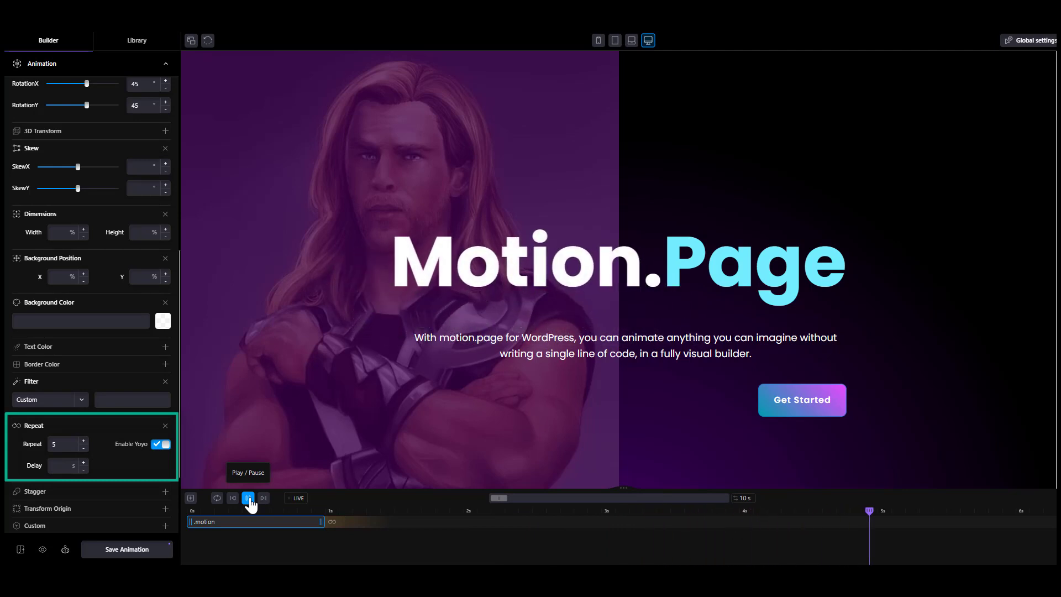
{"action": "left_click", "coordinate": [249, 498]}
{"action": "type", "text": "-"}
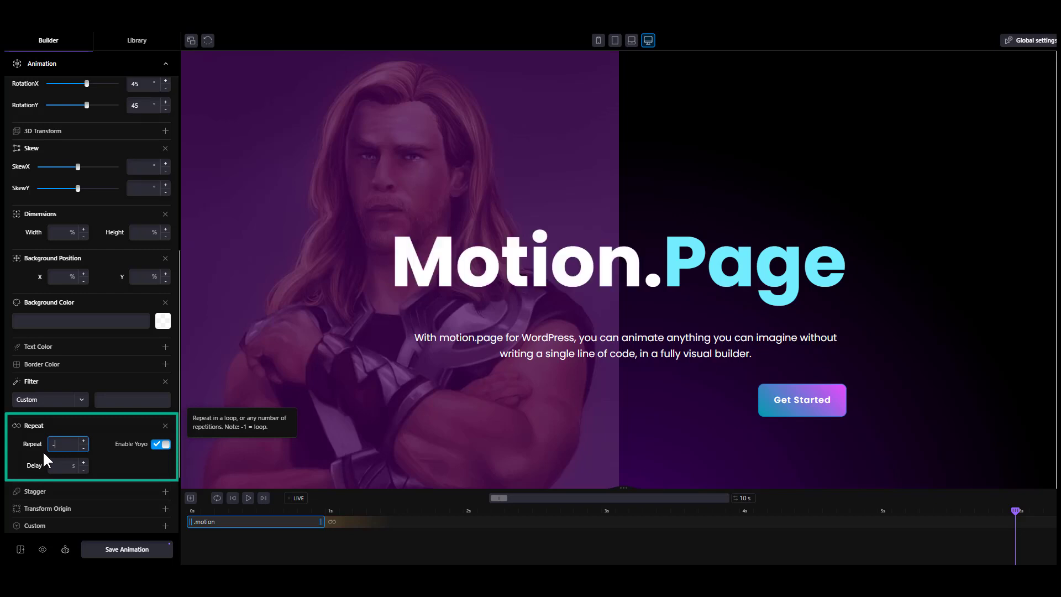
{"action": "left_click", "coordinate": [248, 498]}
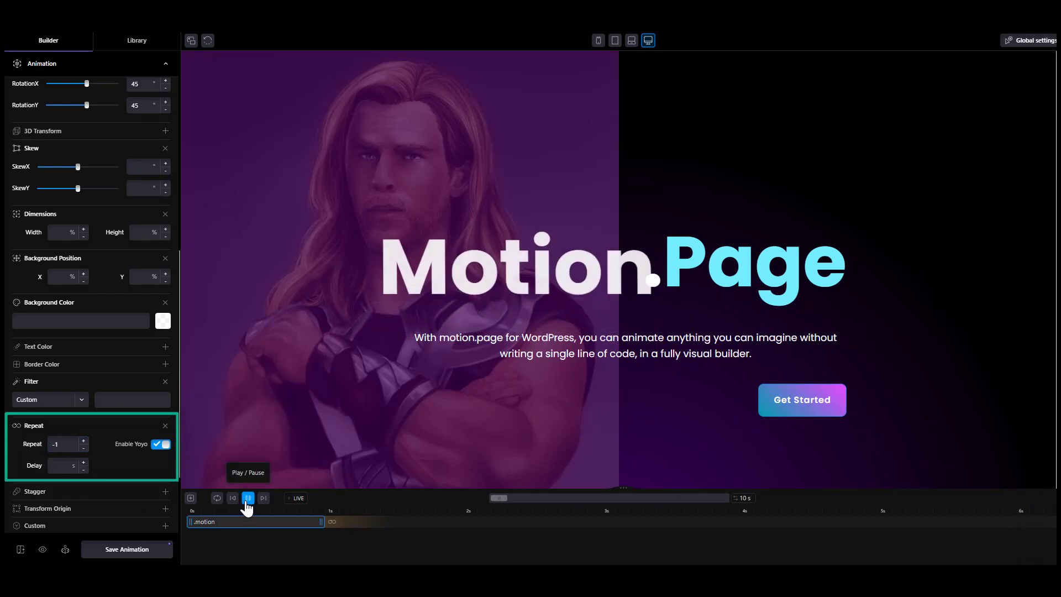
{"action": "left_click", "coordinate": [247, 498]}
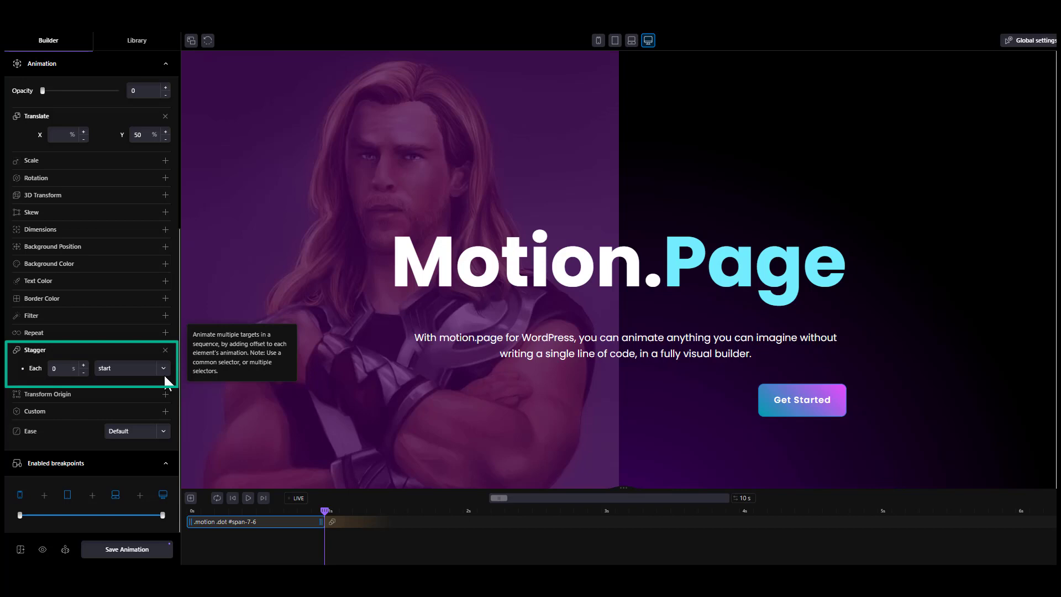
{"action": "mouse_move", "coordinate": [166, 383]}
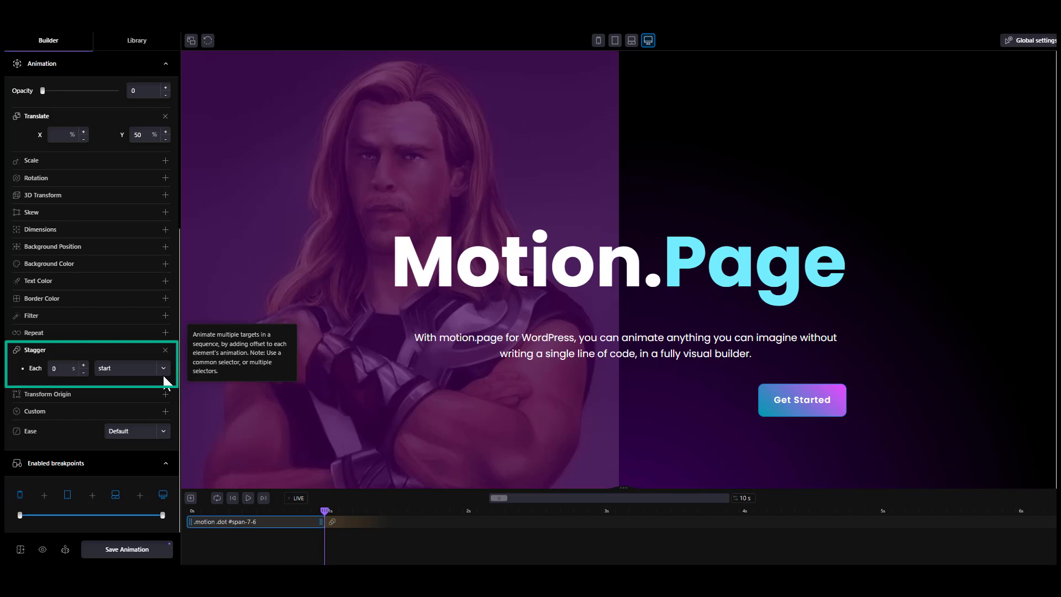
- Set Stagger Each to 0.2 and preview the staggered letter animation
{"action": "left_click", "coordinate": [130, 368]}
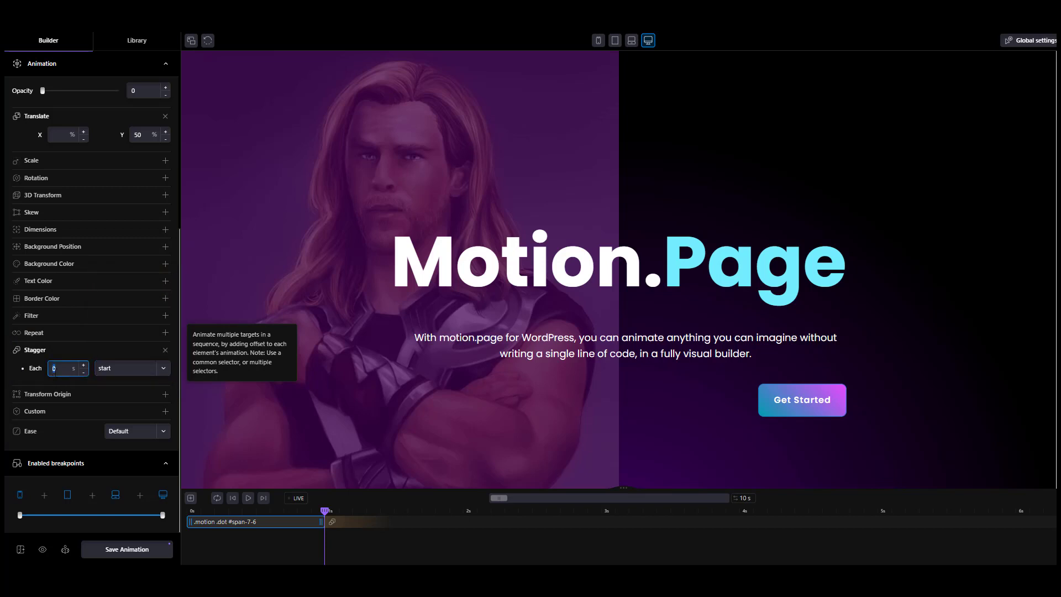
{"action": "type", "text": "0.2"}
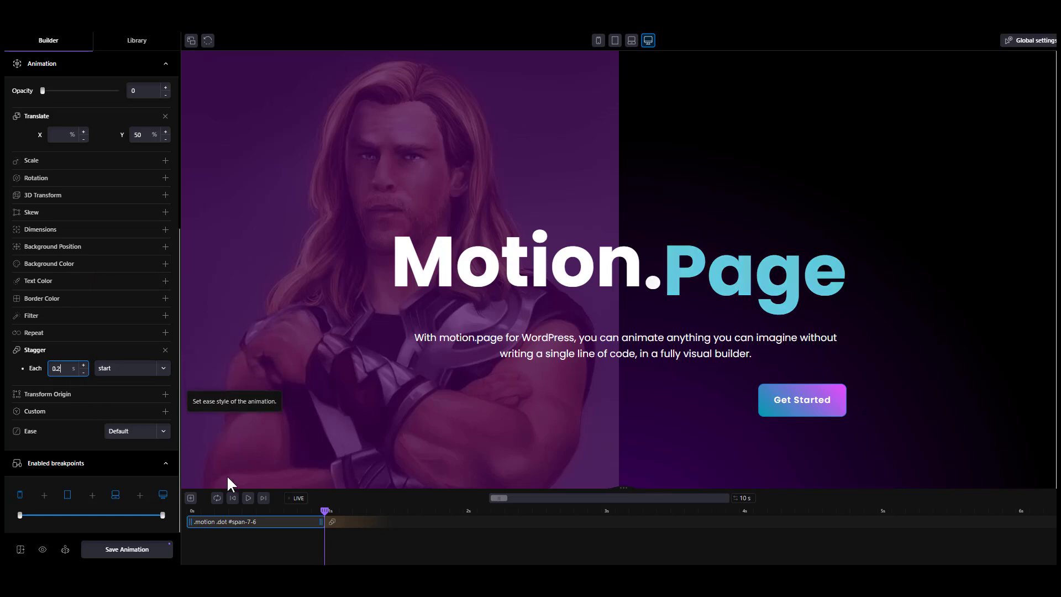
{"action": "left_click", "coordinate": [248, 497]}
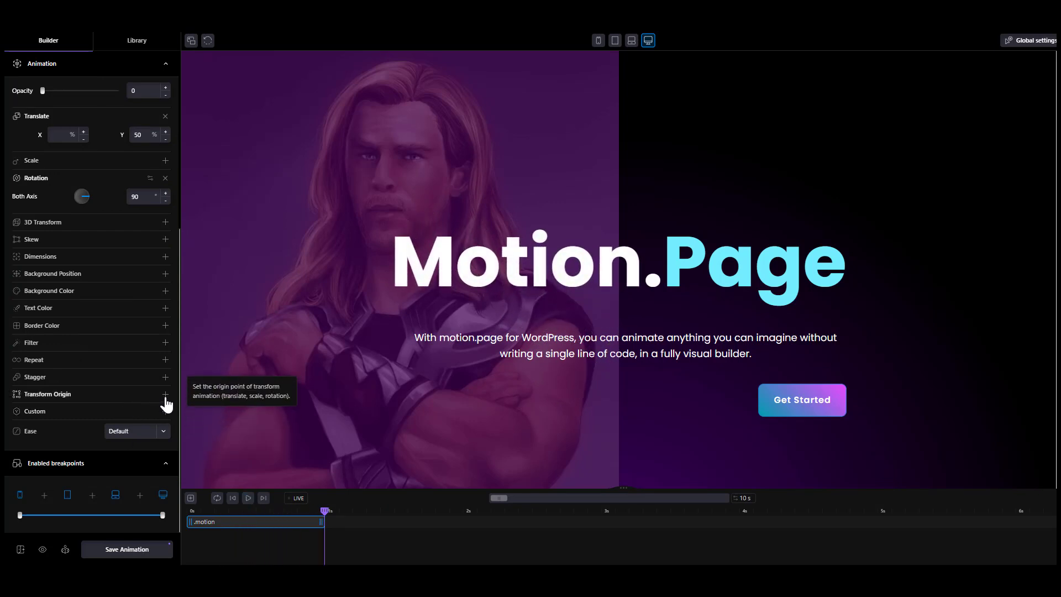
{"action": "left_click", "coordinate": [247, 498]}
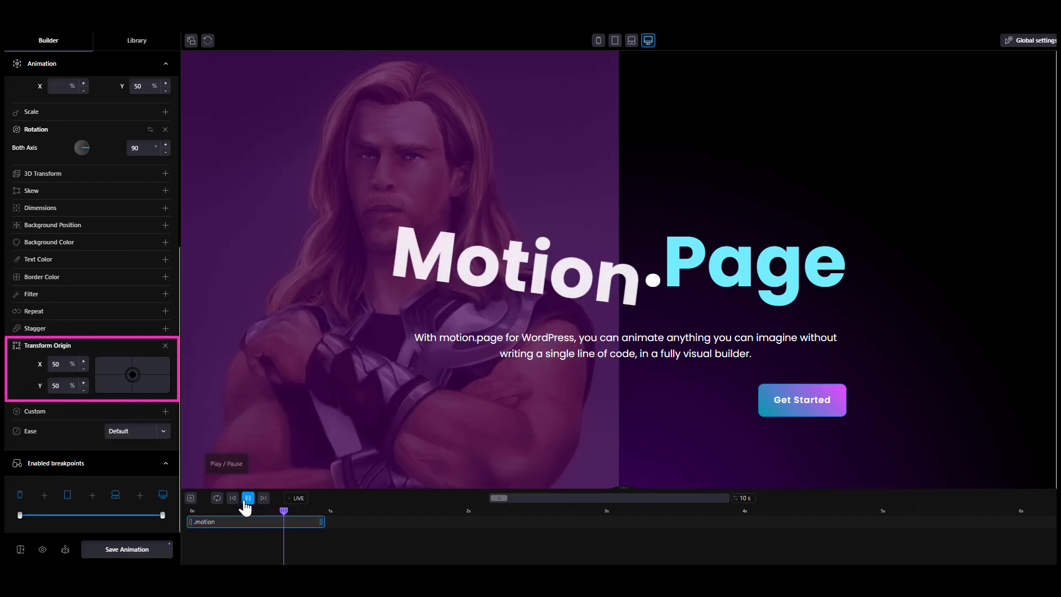
{"action": "left_click", "coordinate": [248, 497]}
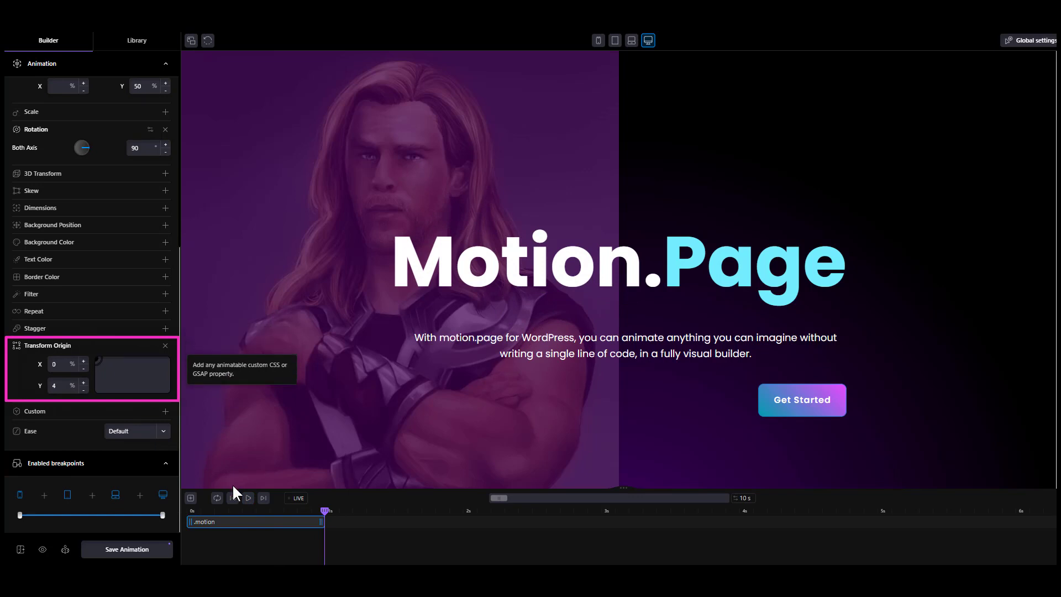
{"action": "left_click", "coordinate": [247, 498]}
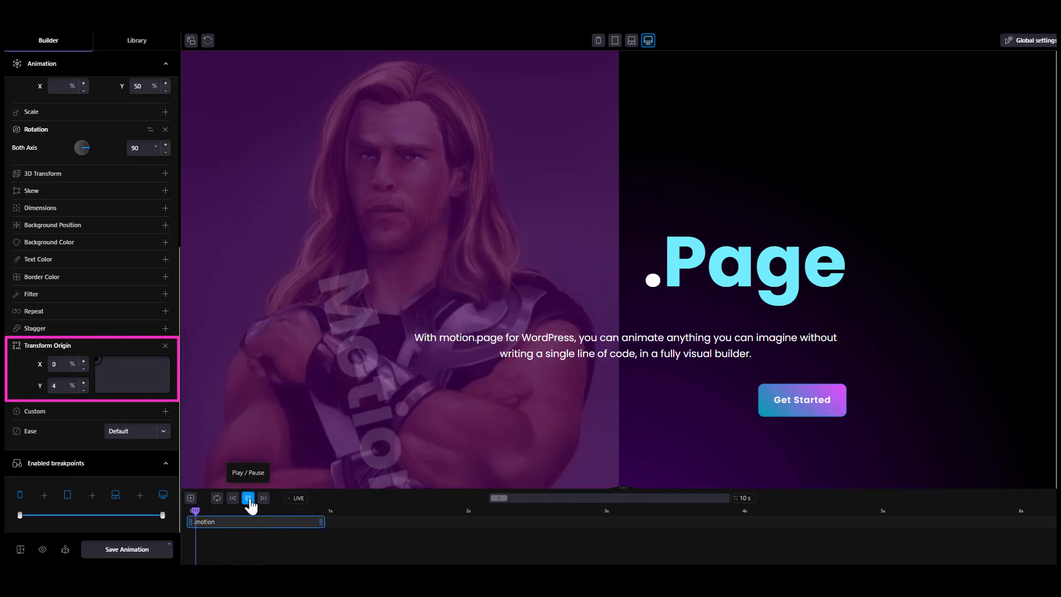
{"action": "left_click", "coordinate": [247, 497]}
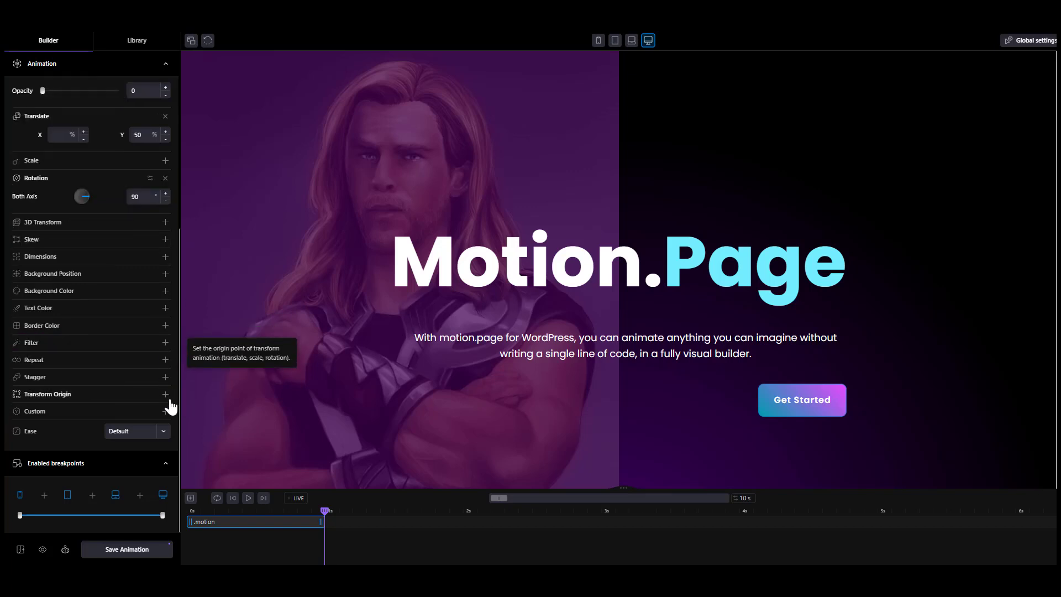
- Add a custom letter-spacing 25px property, then delete that row again
{"action": "left_click", "coordinate": [165, 411]}
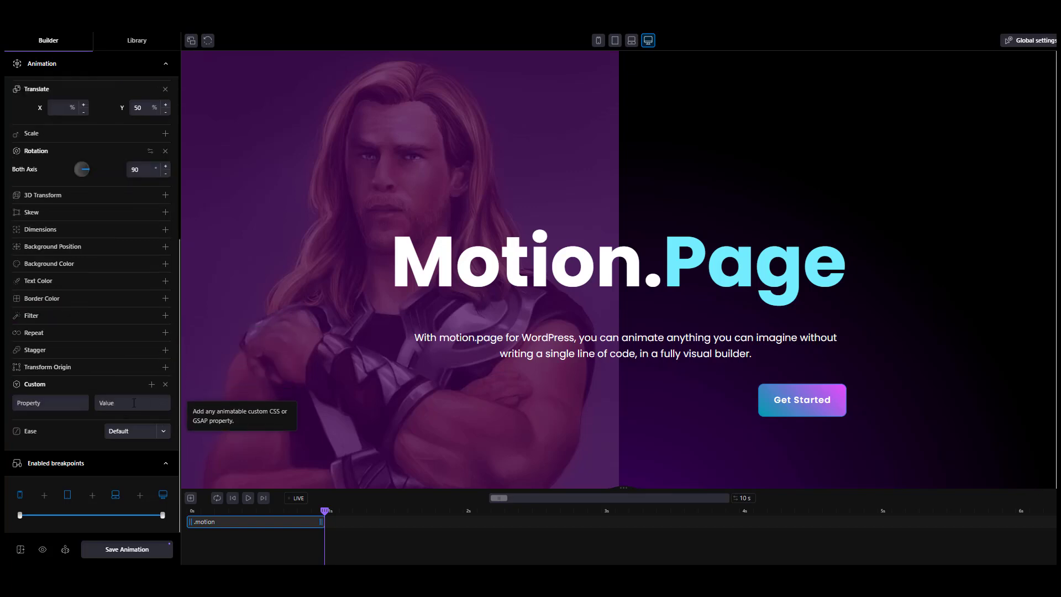
{"action": "type", "text": "letter-s"}
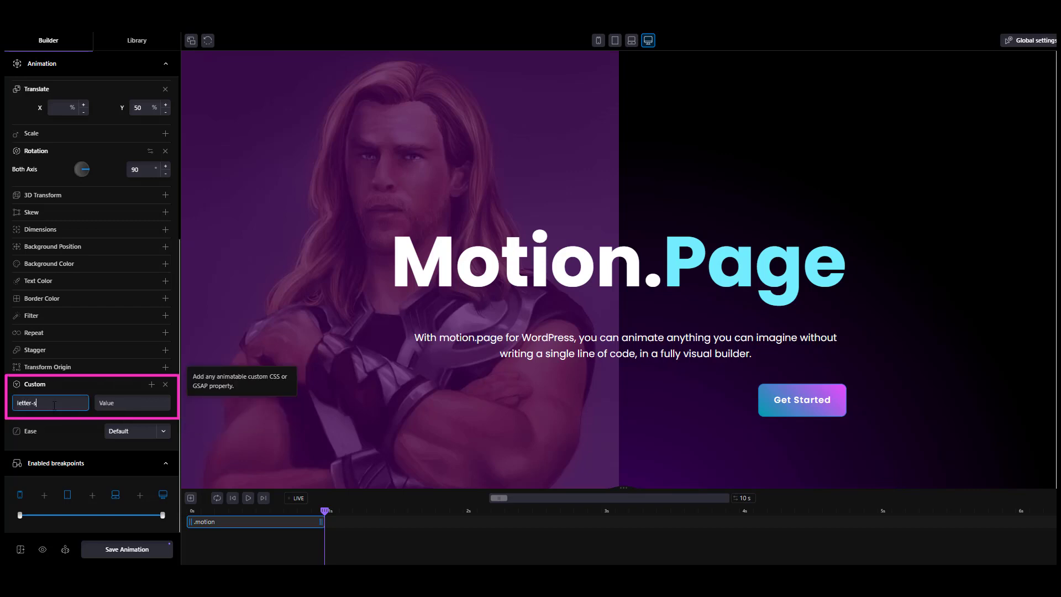
{"action": "type", "text": "25px"}
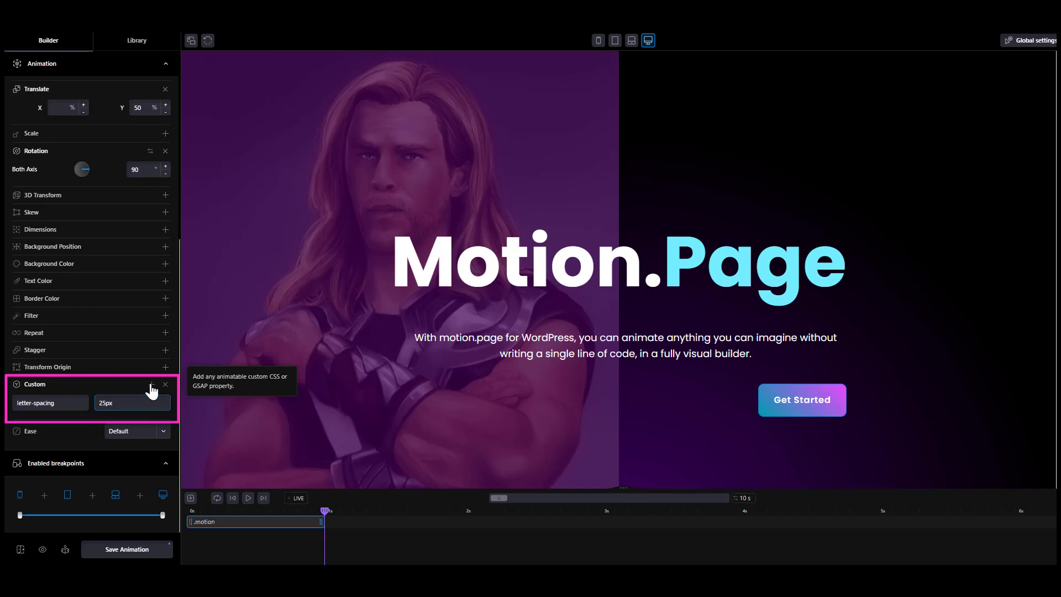
{"action": "left_click", "coordinate": [152, 383]}
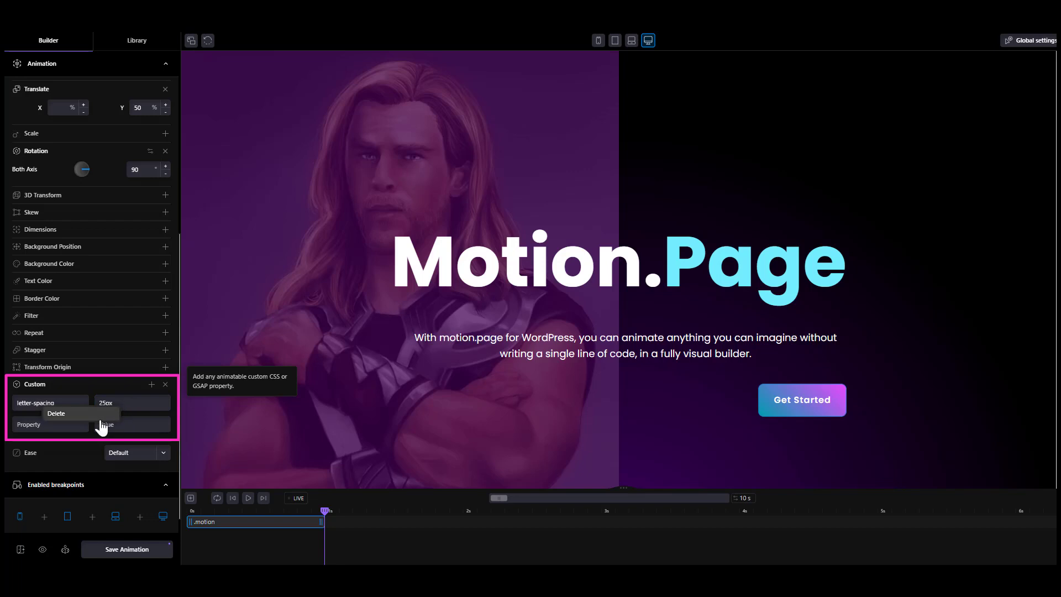
{"action": "left_click", "coordinate": [57, 413]}
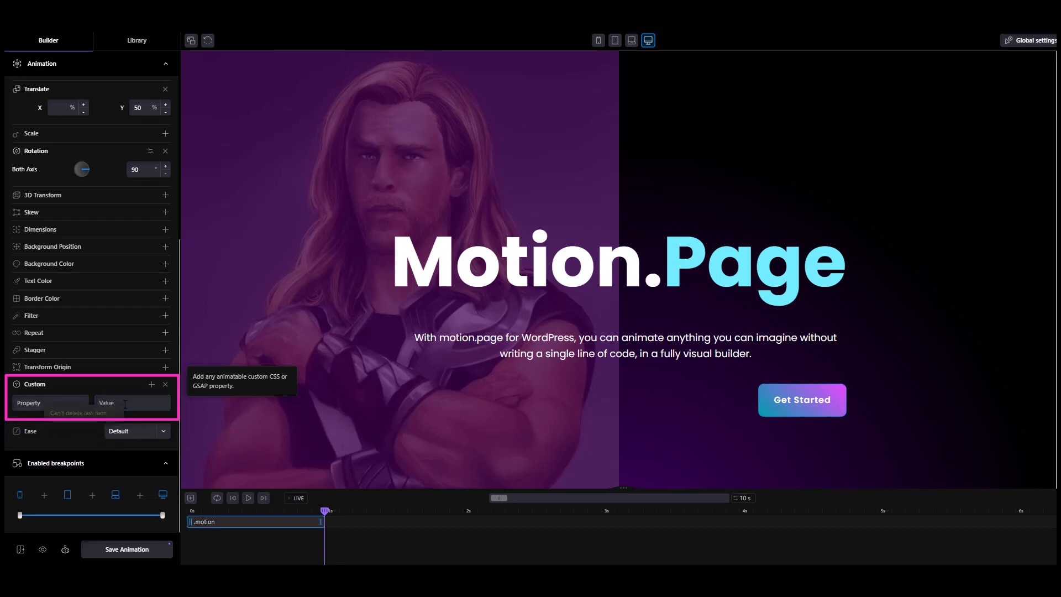
- Set the animation's Ease to Bounce
{"action": "left_click", "coordinate": [132, 403]}
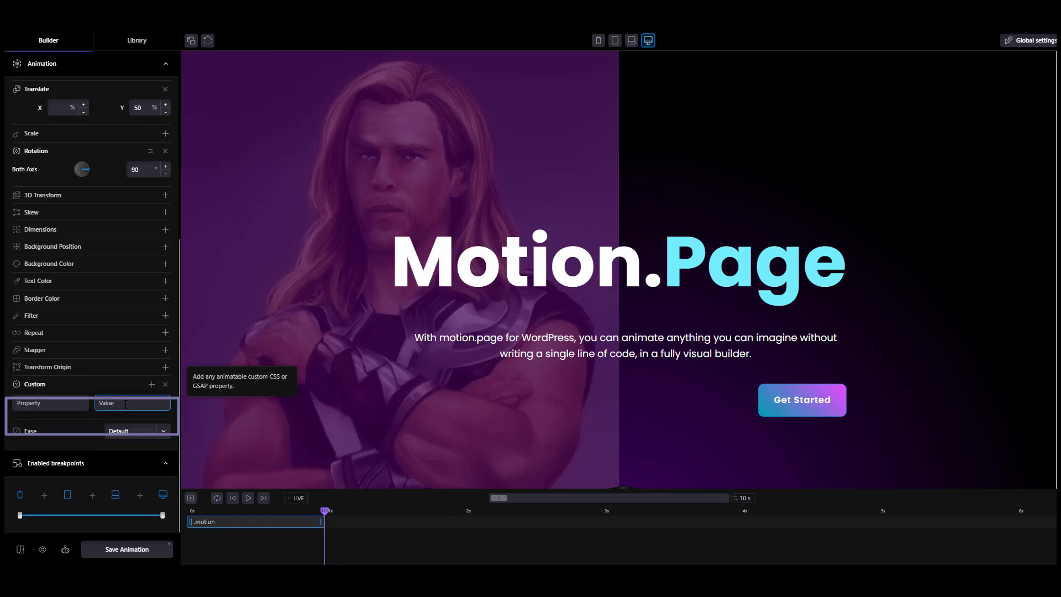
{"action": "left_click", "coordinate": [133, 430]}
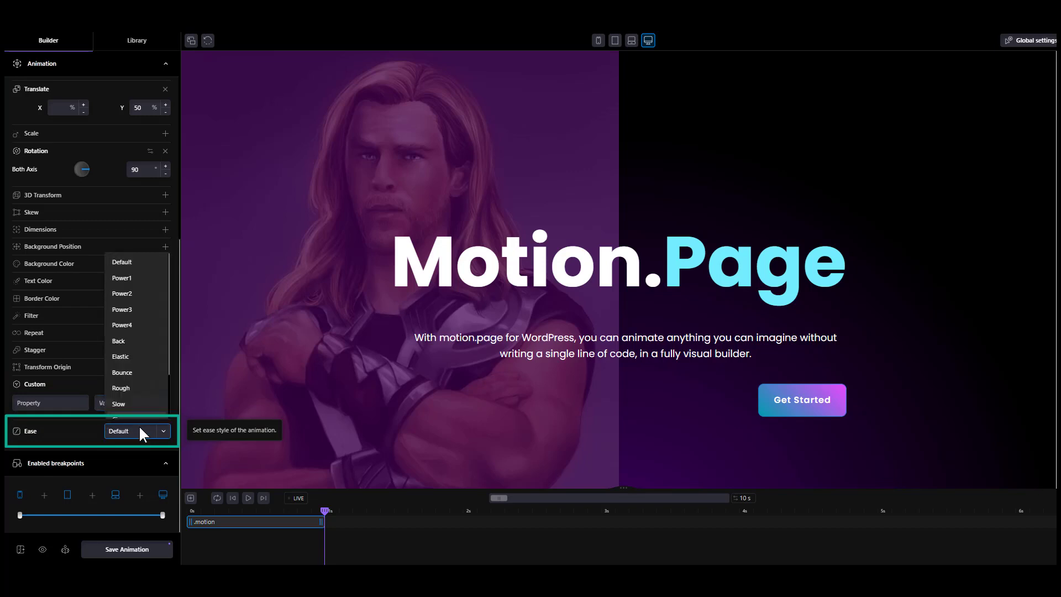
{"action": "left_click", "coordinate": [121, 372]}
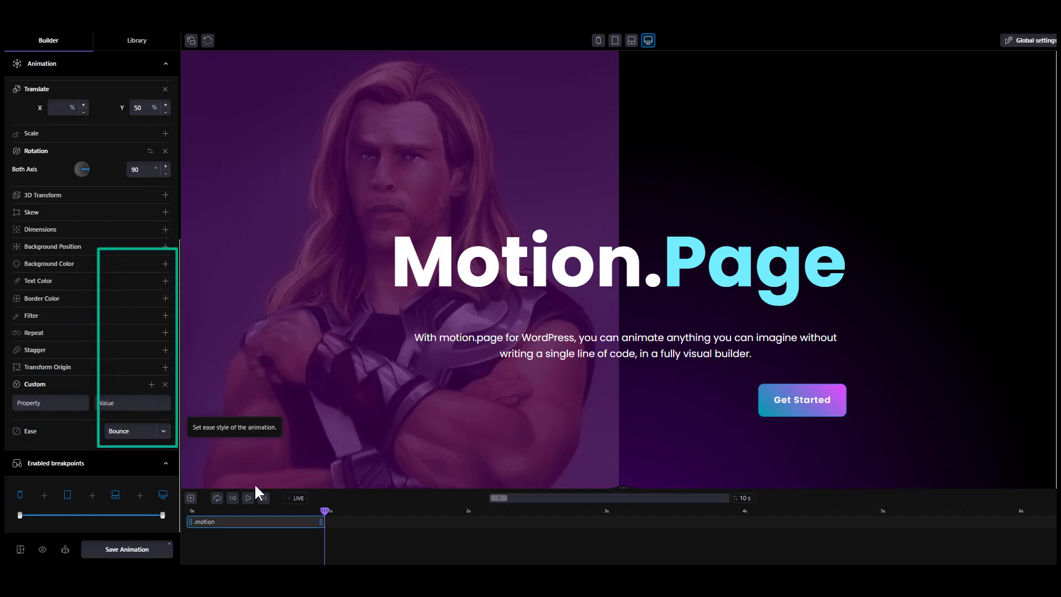